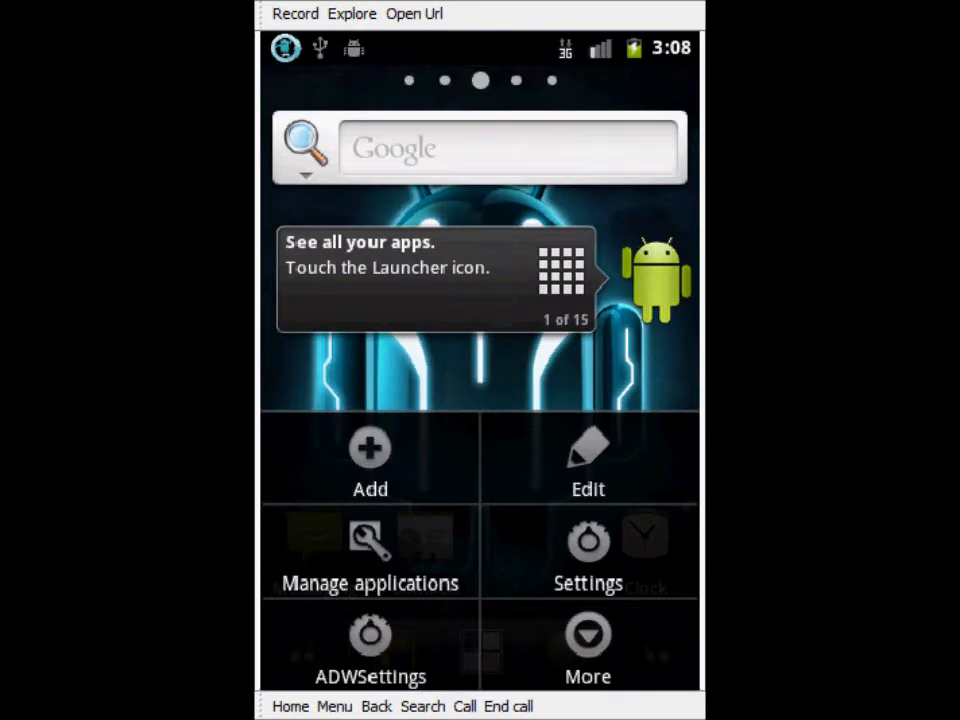
Open CyanogenMod settings from the phone's Settings menu, showing Display, Input, Lockscreen and more.
left_click(588, 555)
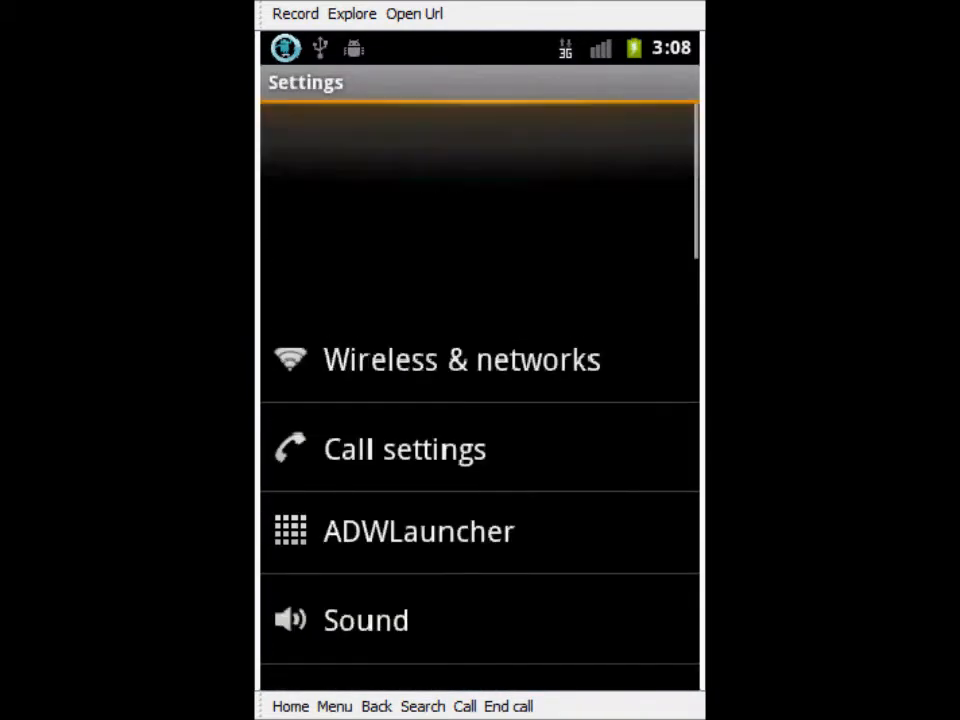
scroll("up", 3)
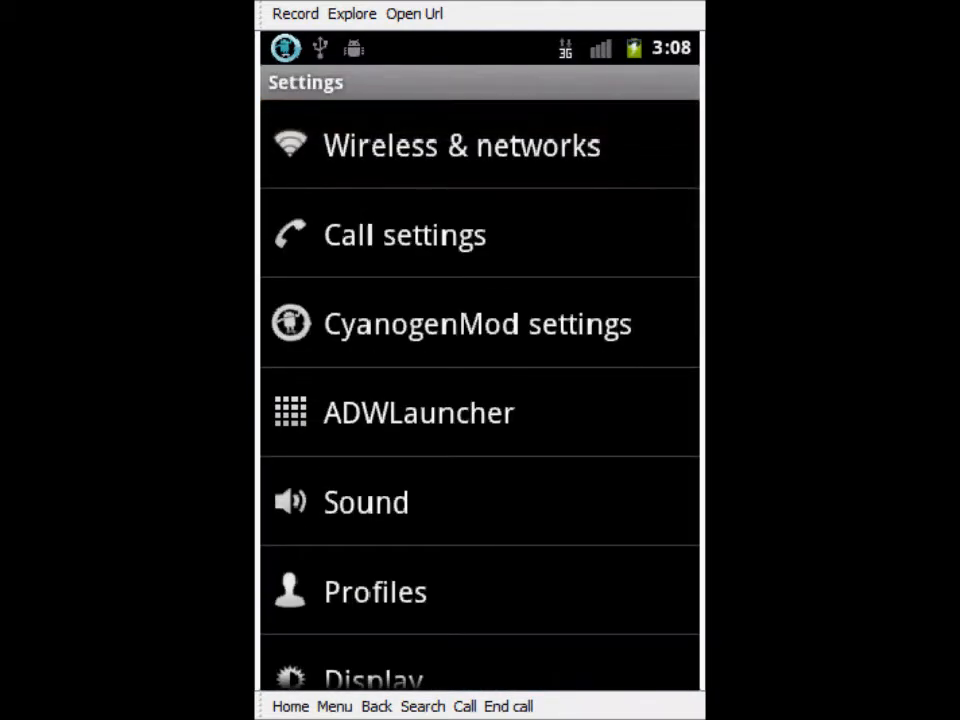
left_click(477, 323)
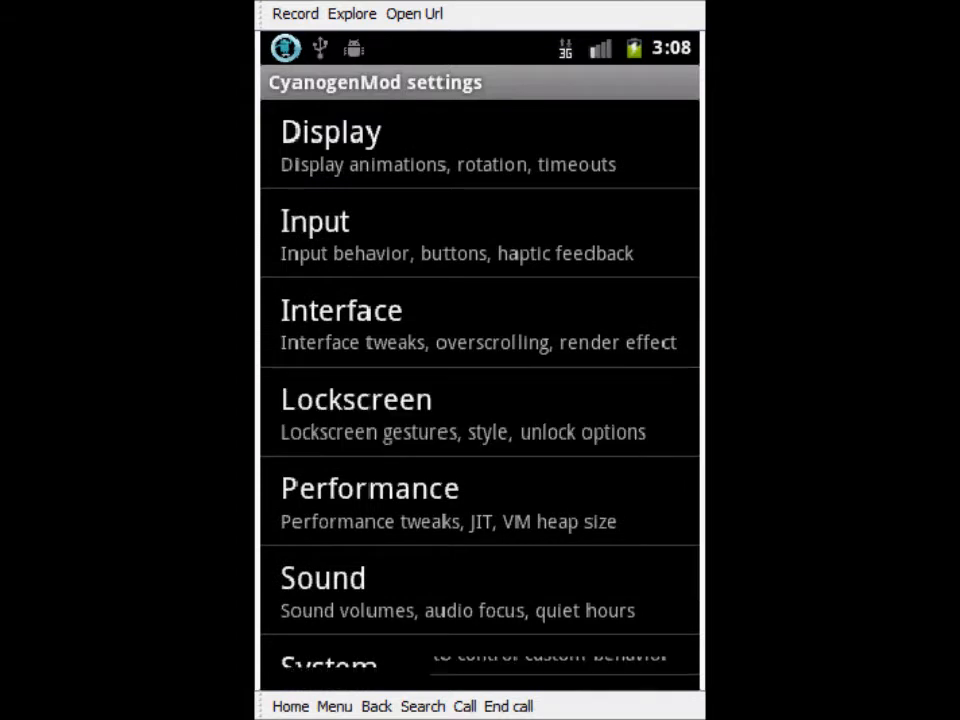
left_click(356, 399)
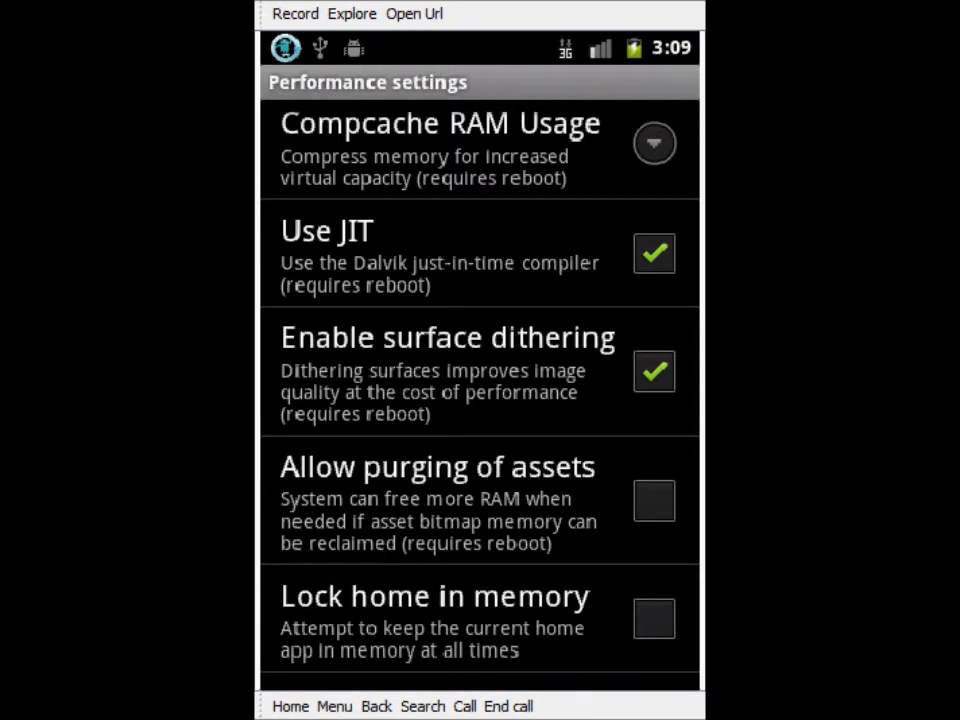
scroll("down", 3)
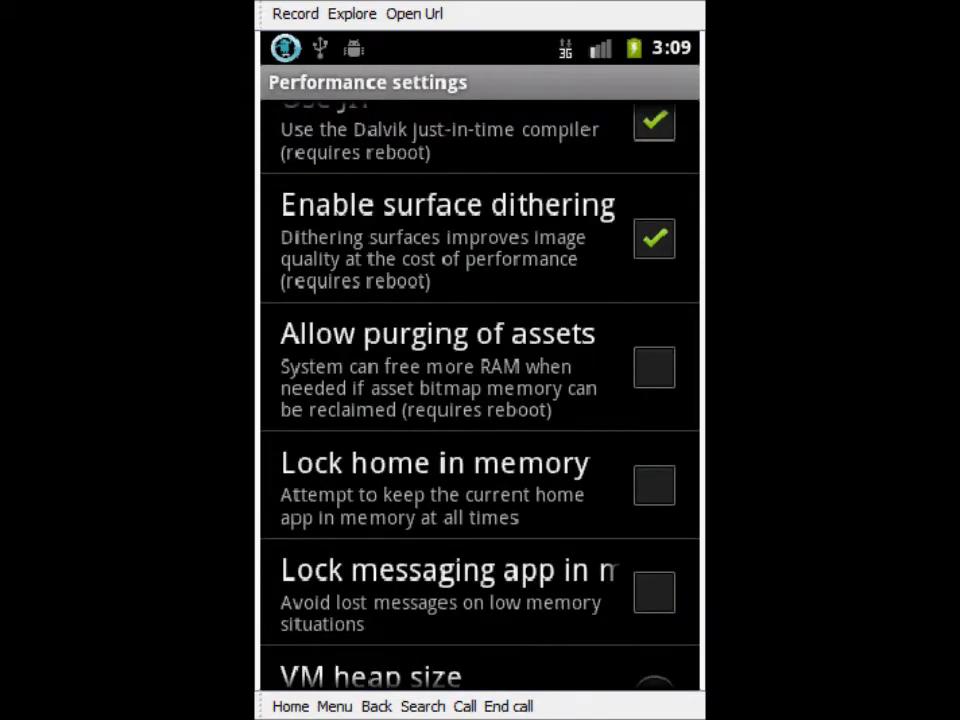
scroll("down", 3)
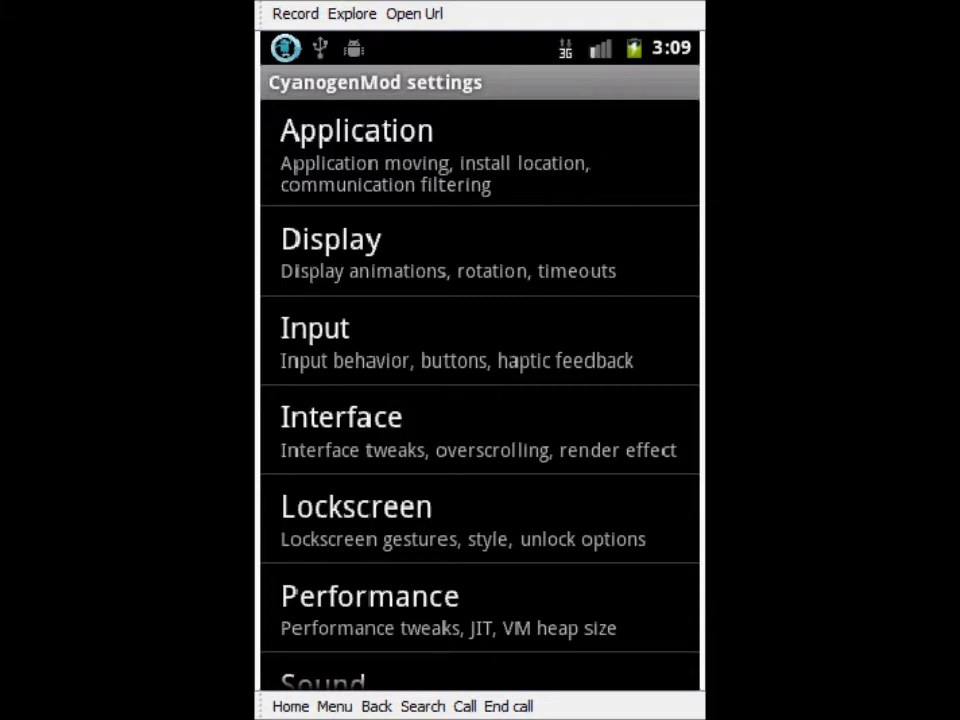
scroll("down", 3)
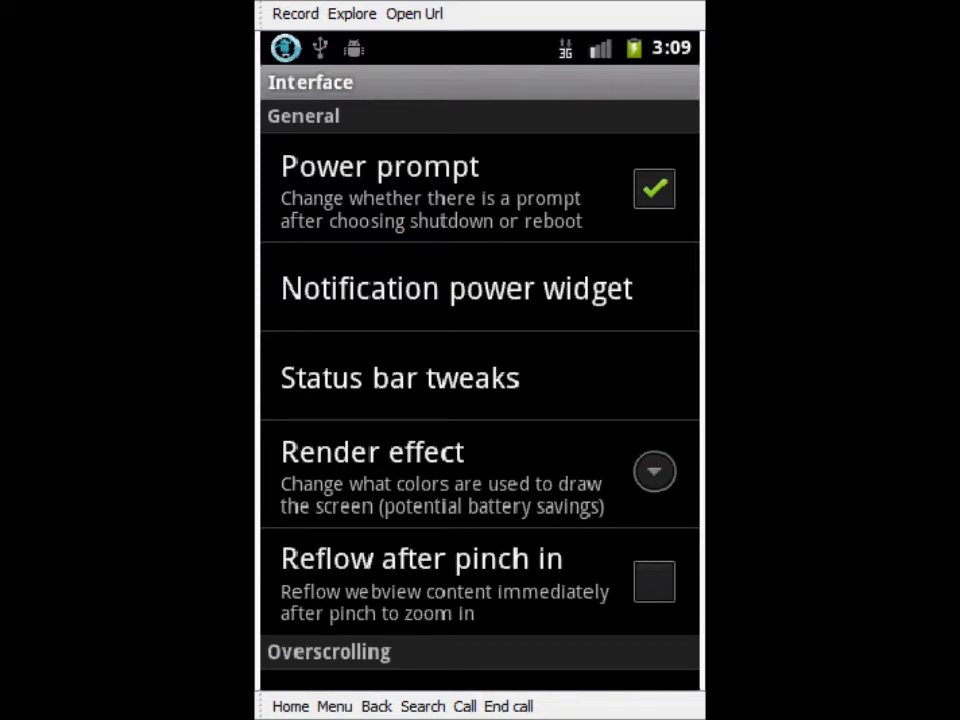
scroll("down", 3)
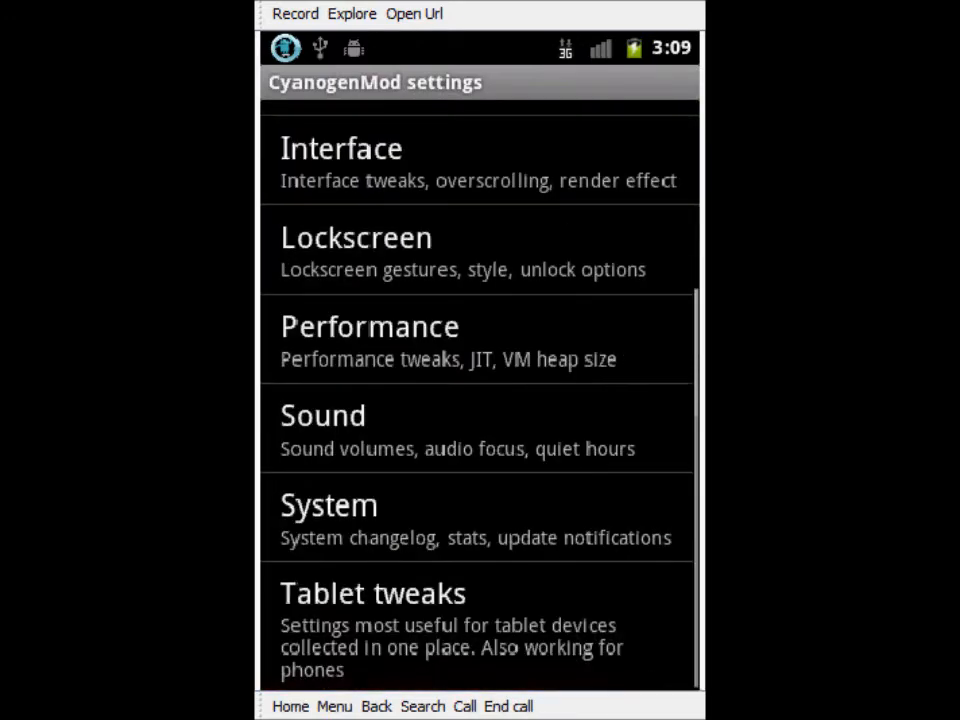
Browse the Lockscreen Style options, scrolling through the full list.
left_click(356, 250)
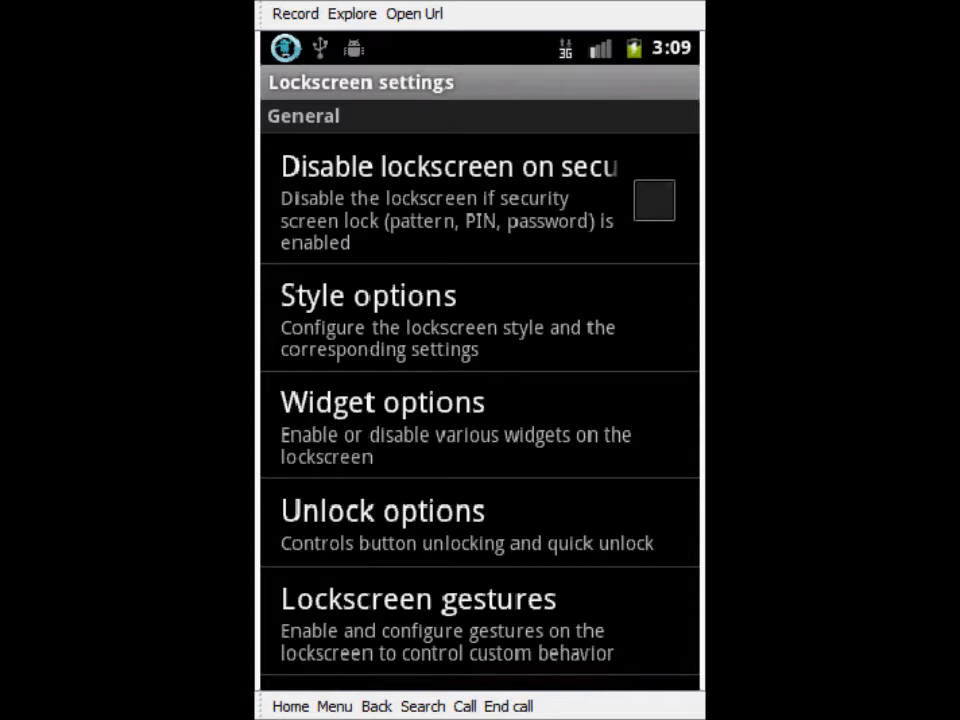
left_click(368, 295)
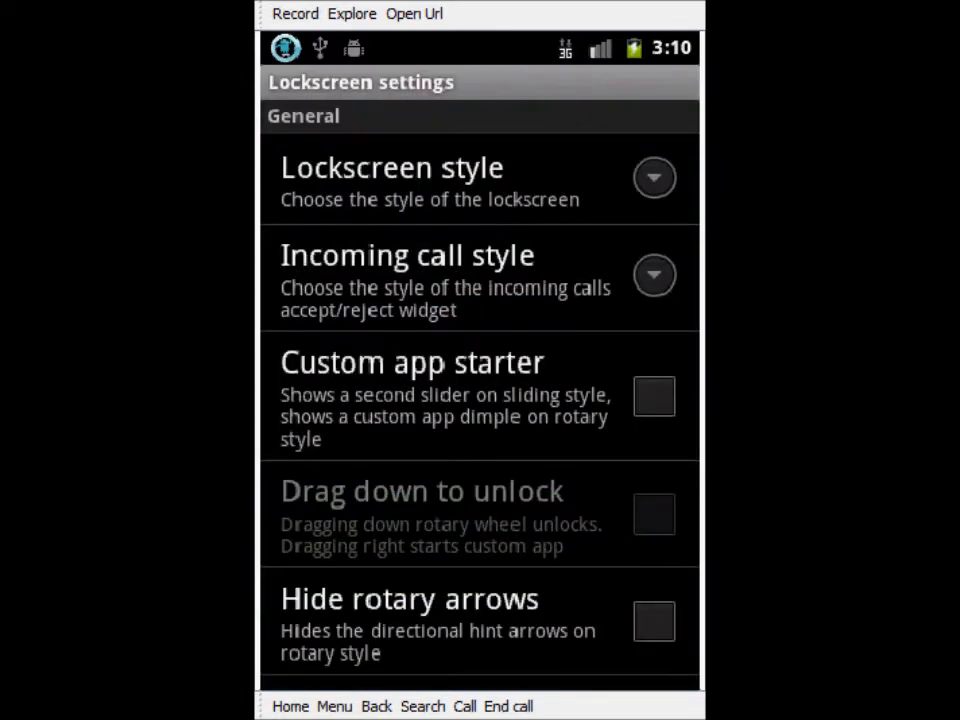
scroll("down", 3)
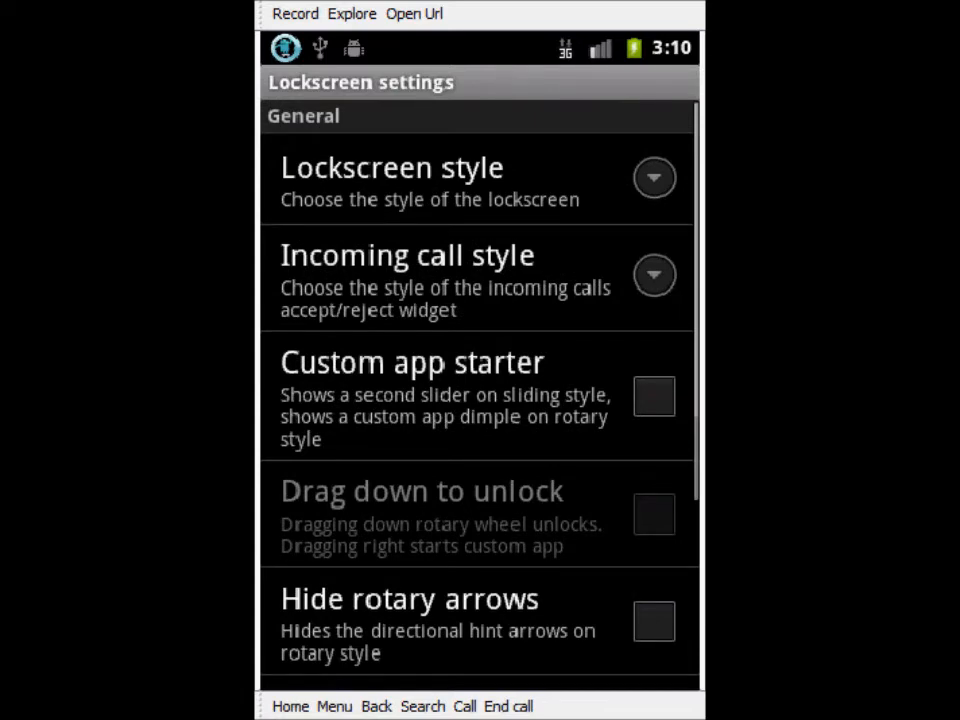
scroll("down", 3)
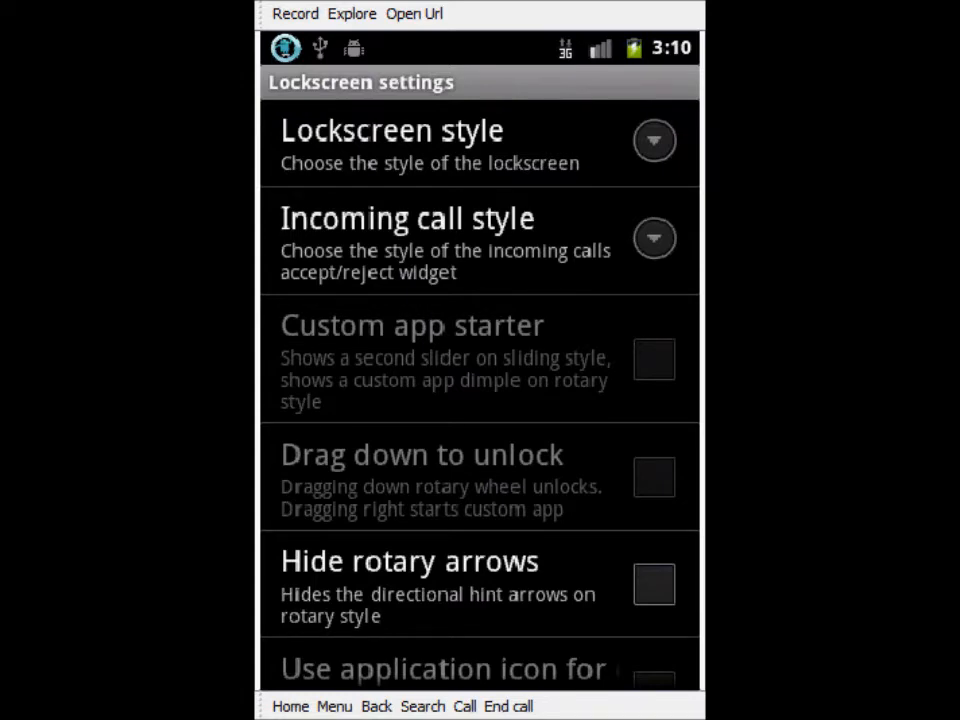
scroll("down", 3)
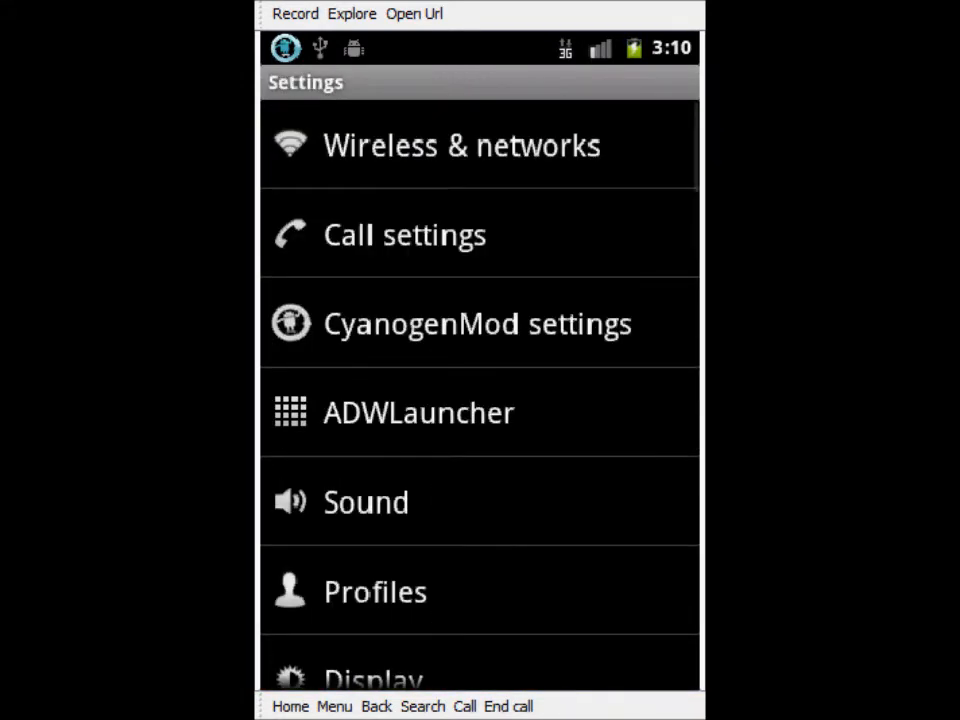
View ADWLauncher's settings menu, then go back to the home screen.
left_click(418, 412)
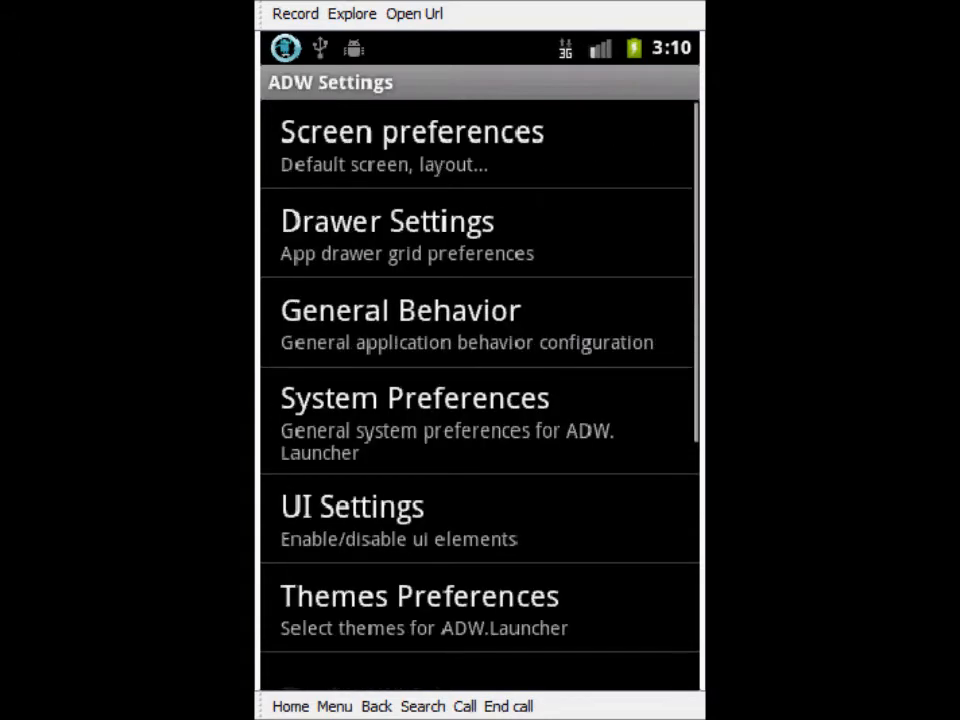
scroll("down", 3)
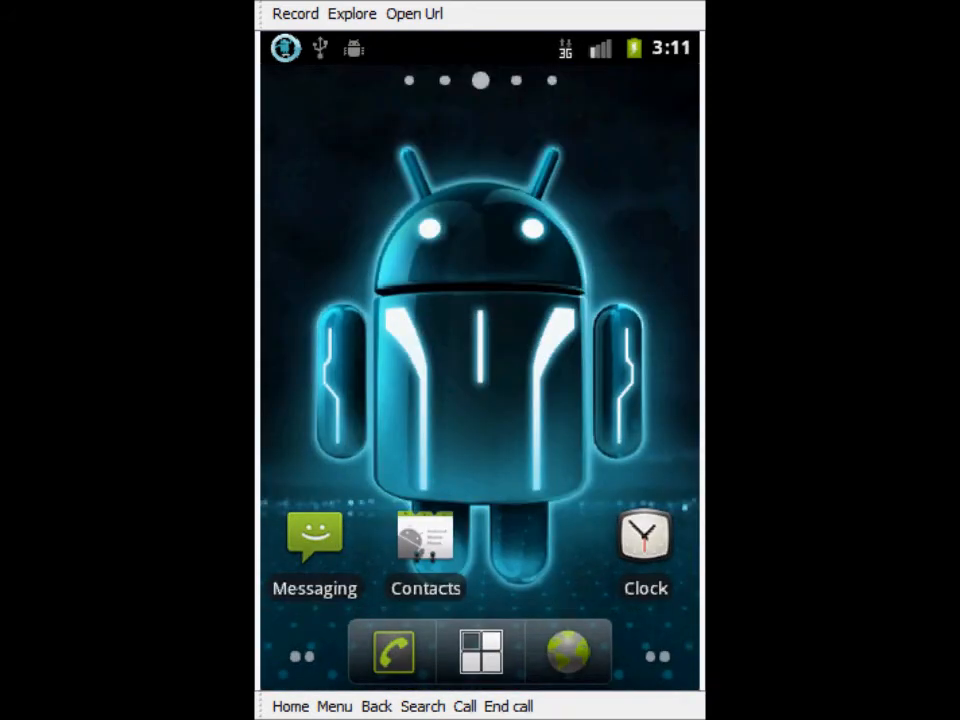
left_click(478, 651)
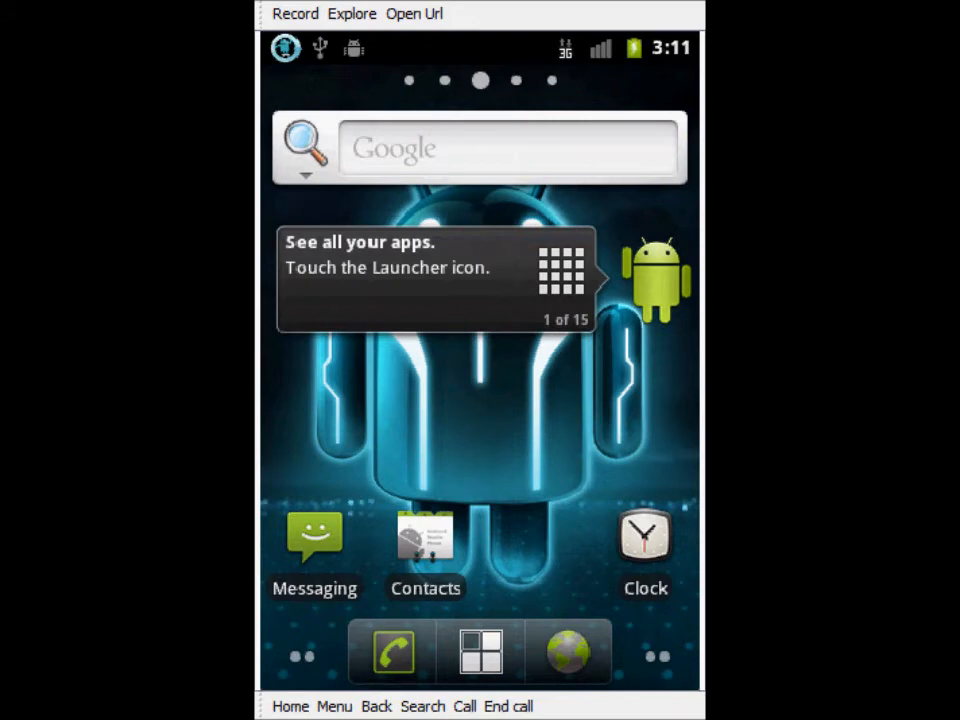
Apply the blue Cyanbread theme from Theme Chooser.
left_click(479, 651)
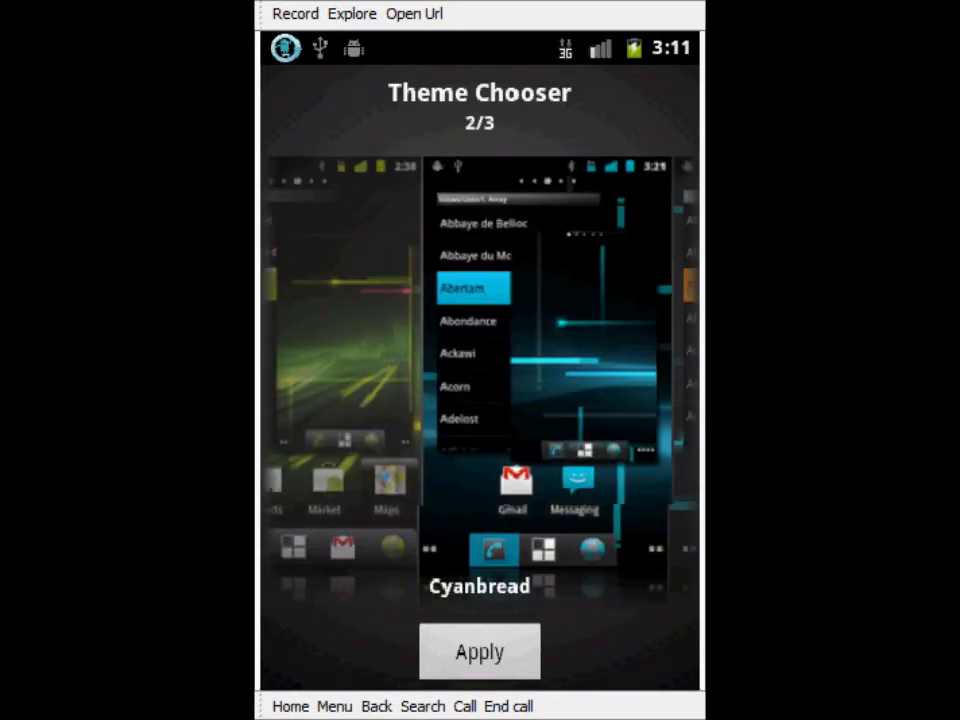
left_click(479, 651)
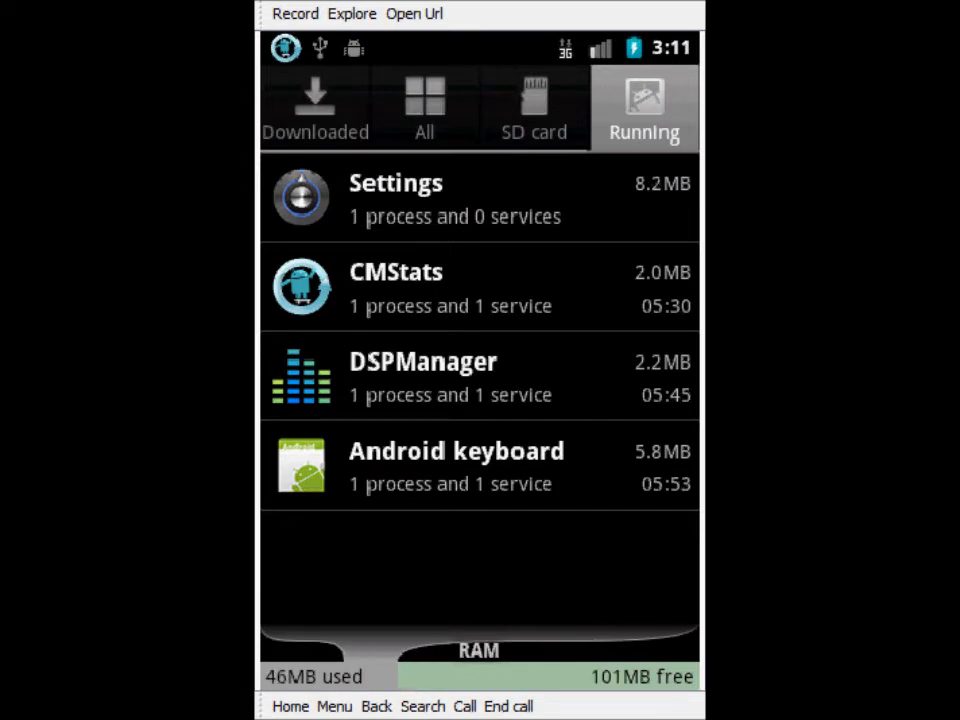
Go to the blue-themed home screen, open the app drawer and scroll the apps.
left_click(290, 706)
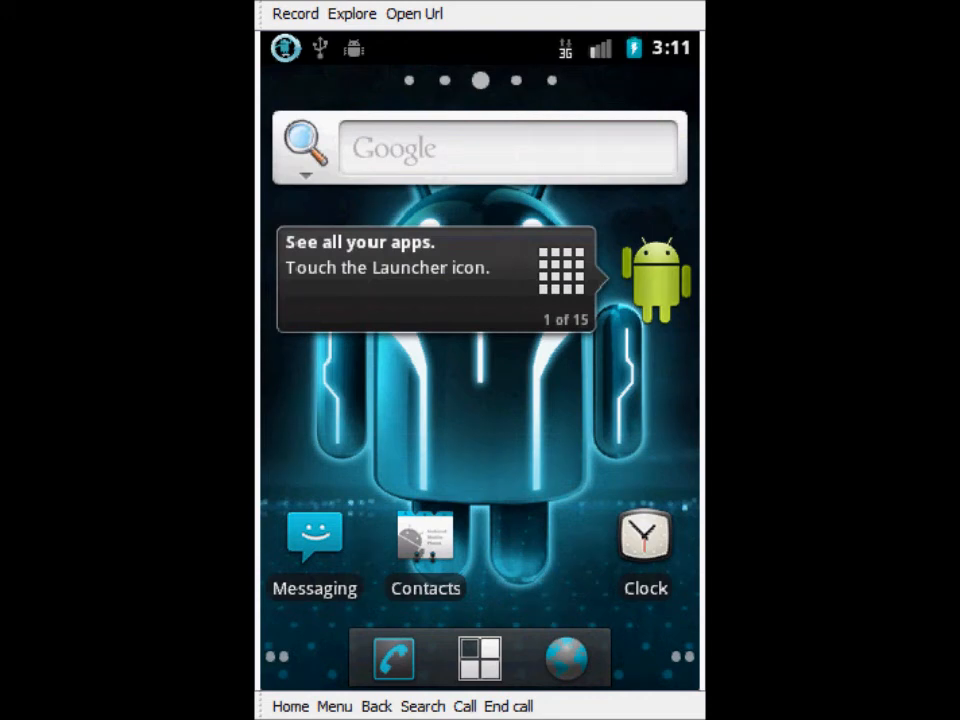
left_click(479, 657)
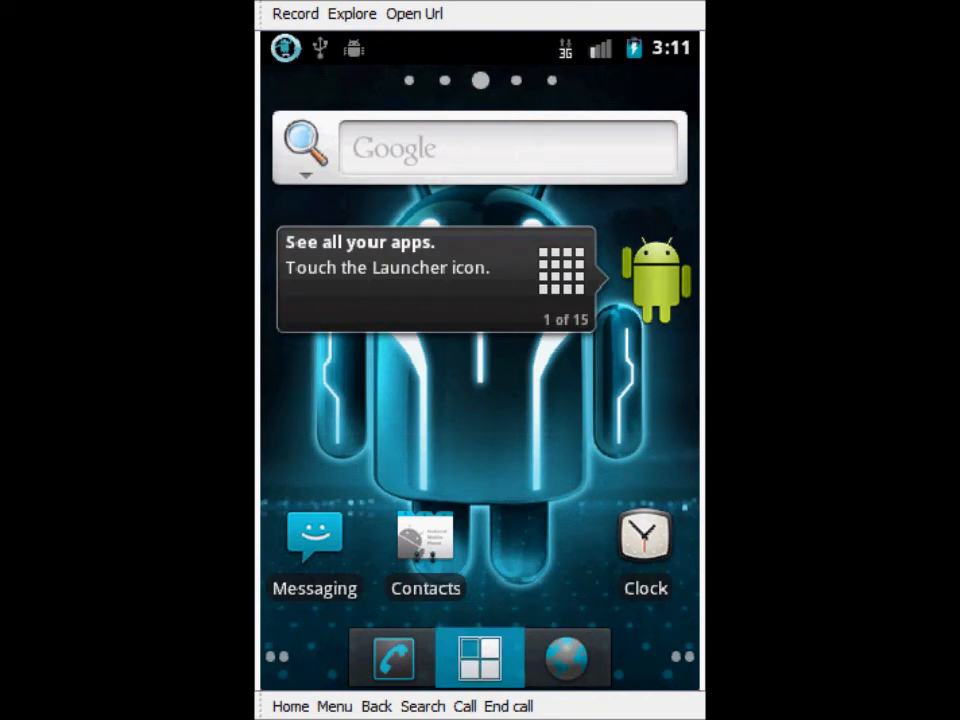
left_click(479, 658)
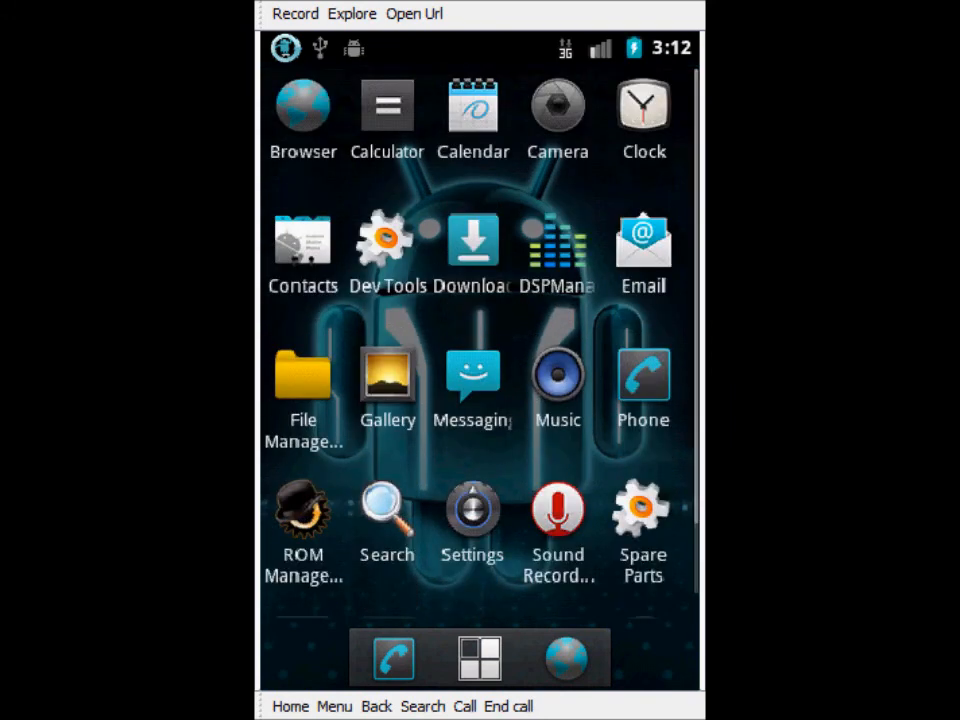
scroll("down", 3)
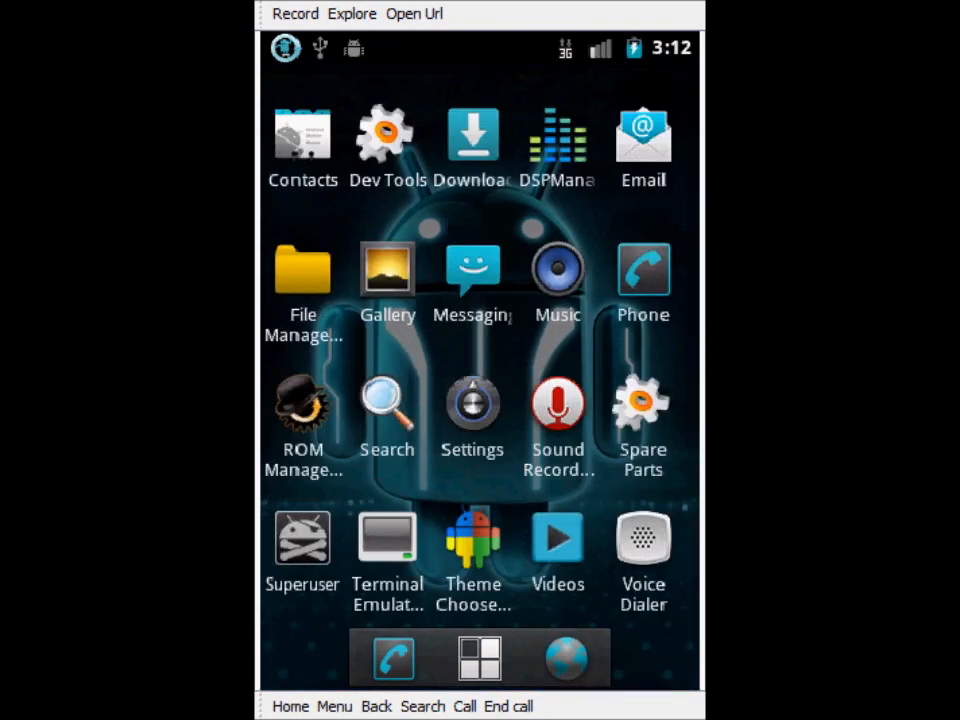